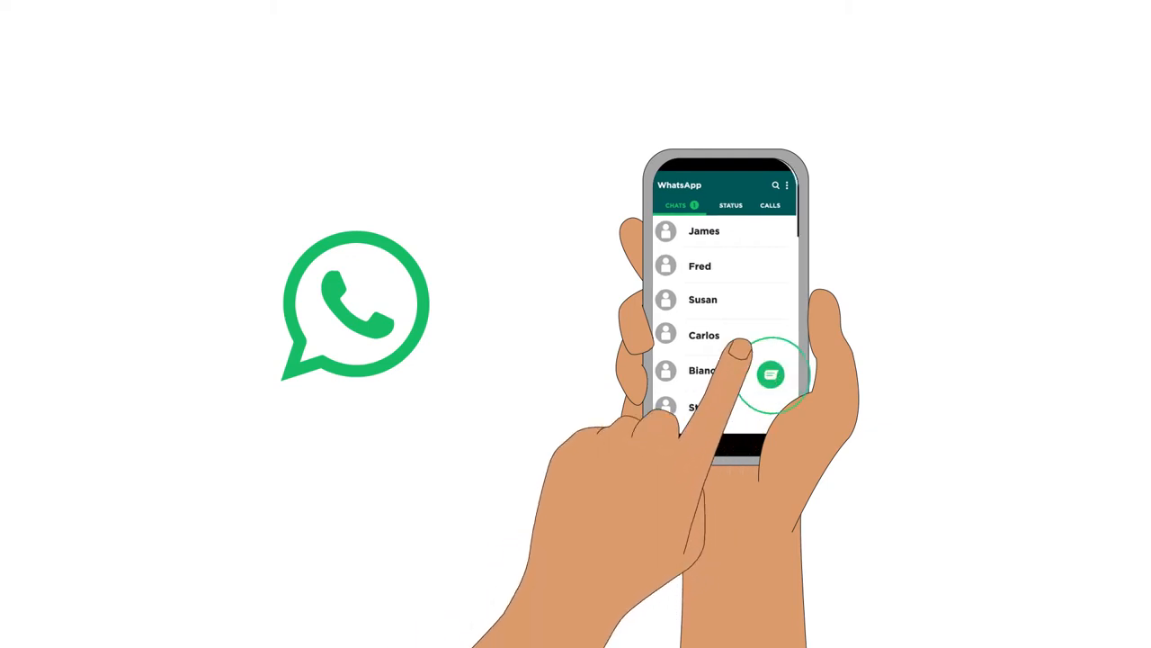
# - Create a WhatsApp group 'Parenting Skills cohort 1' with Fred, Susan and Bianca
pyautogui.click(771, 374)
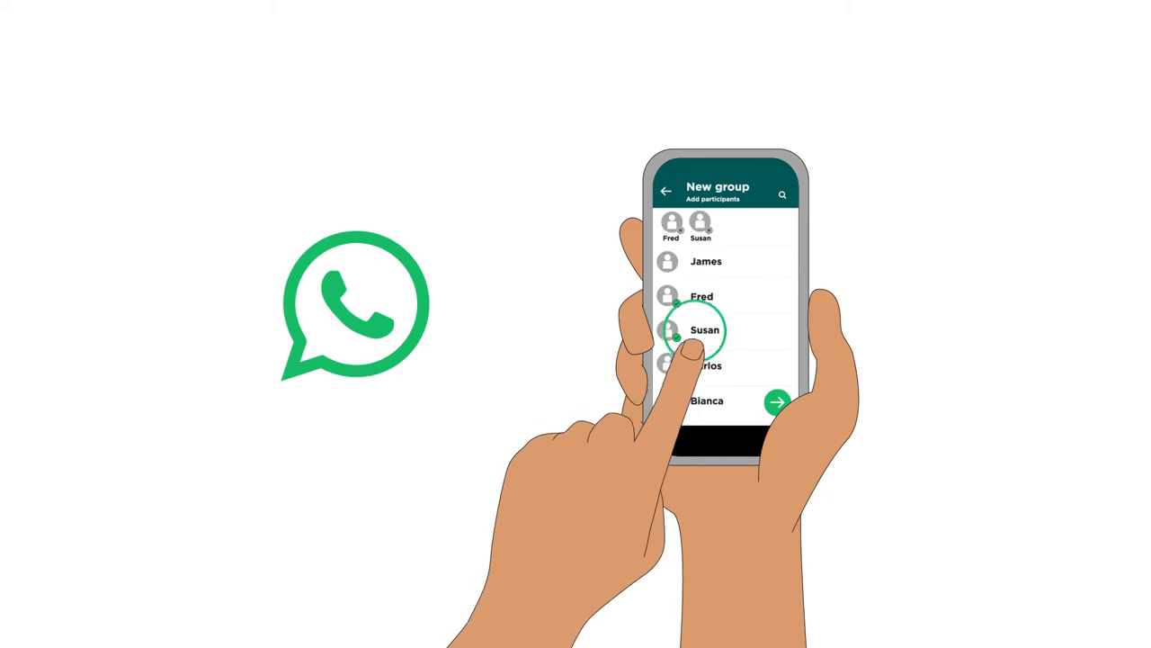
pyautogui.click(707, 400)
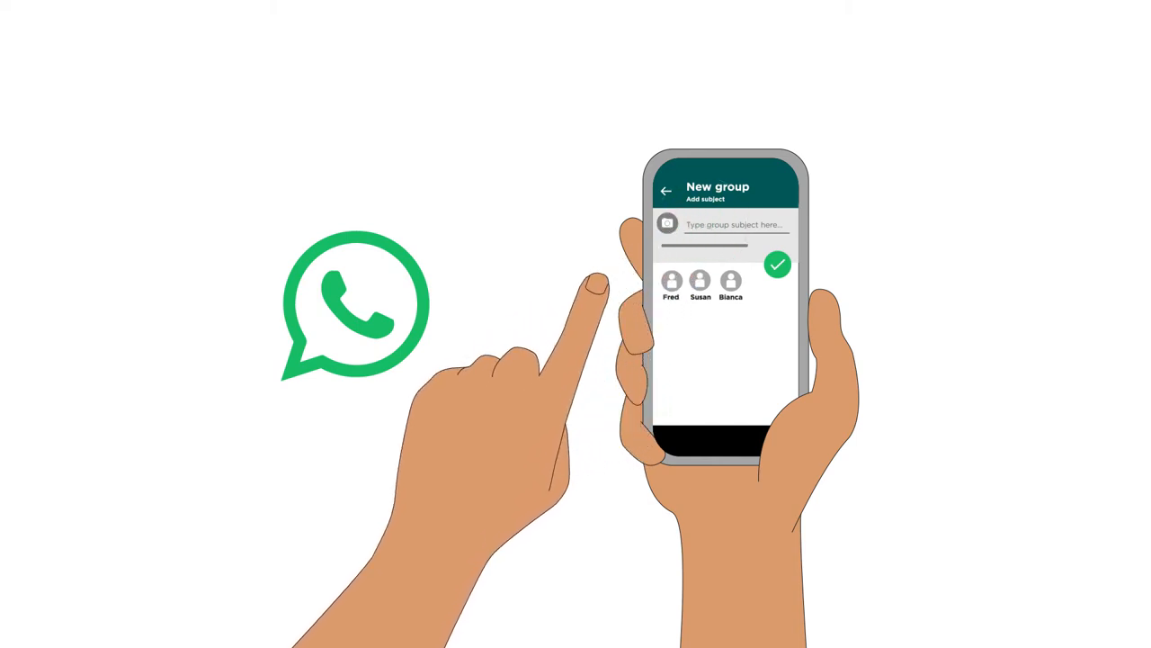
pyautogui.write('Parenting Skills cohort 1')
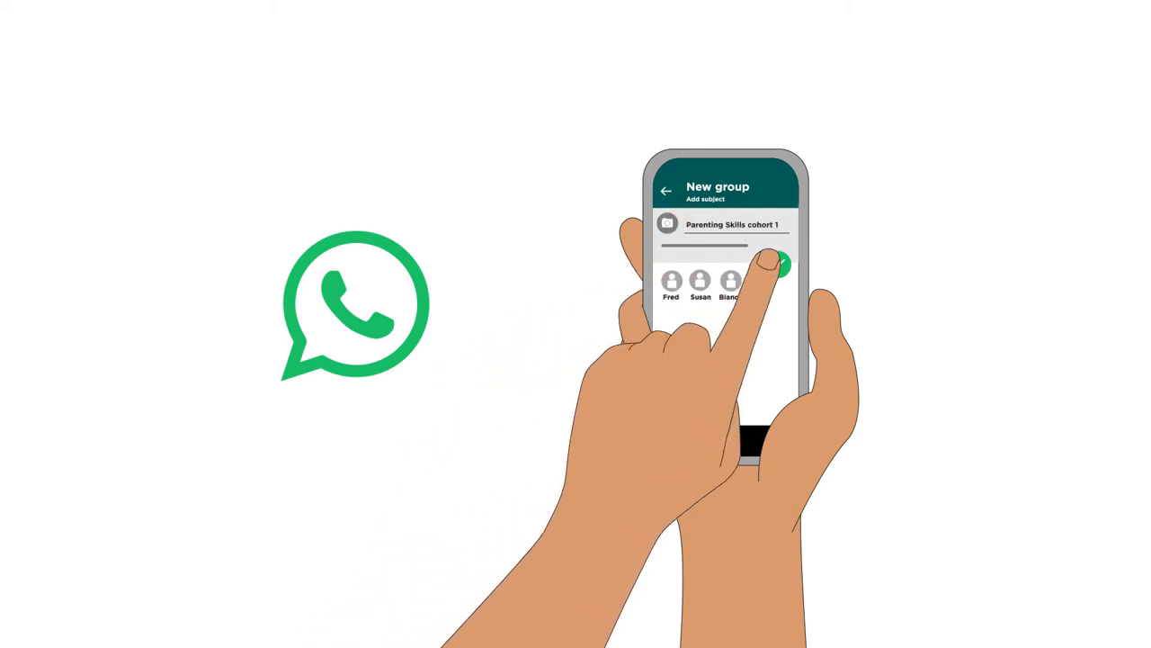
pyautogui.click(780, 267)
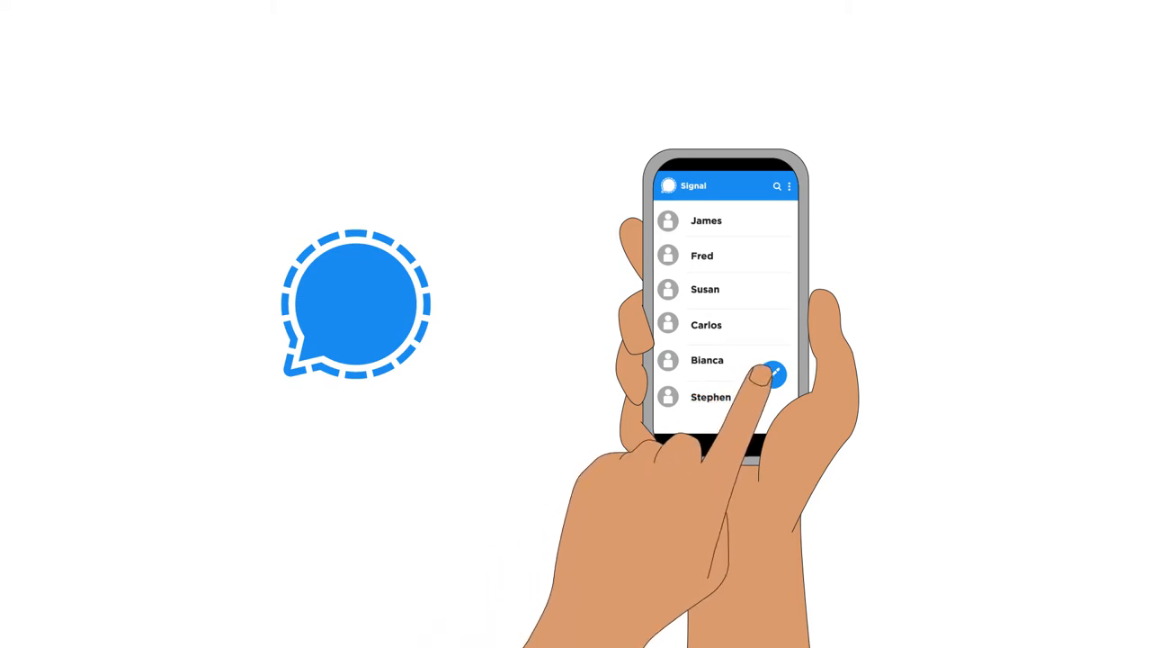
# - Create the Signal group 'Parenting Skills cohort 1' with Fred, Susan and Bianca, then open it
pyautogui.click(773, 373)
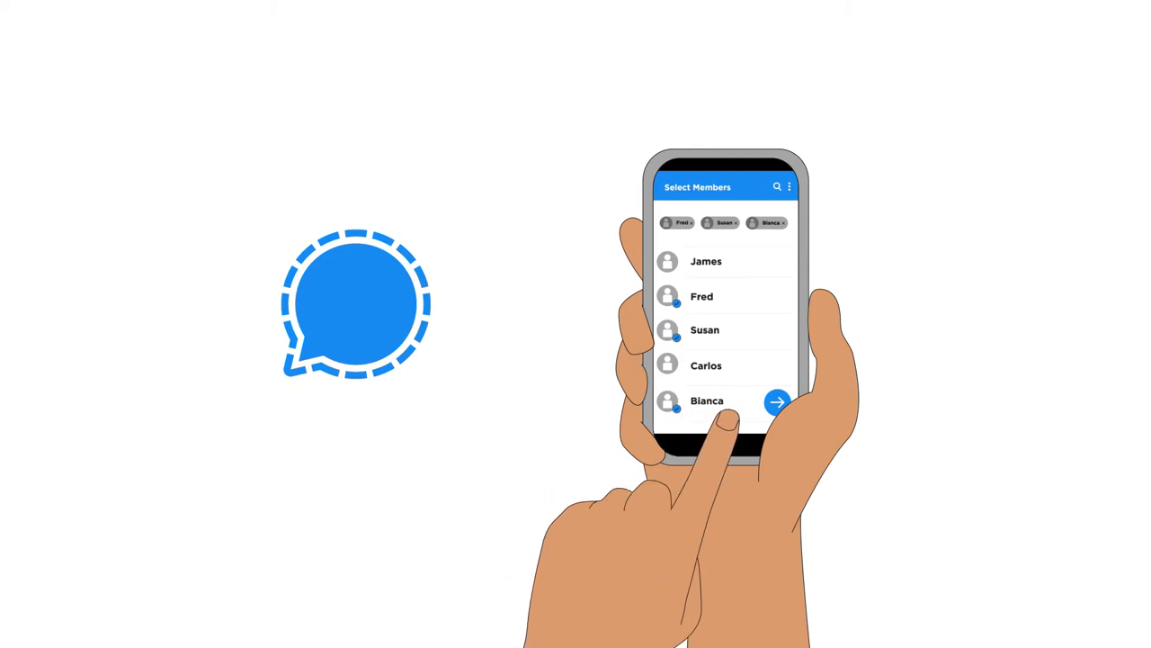
pyautogui.click(777, 402)
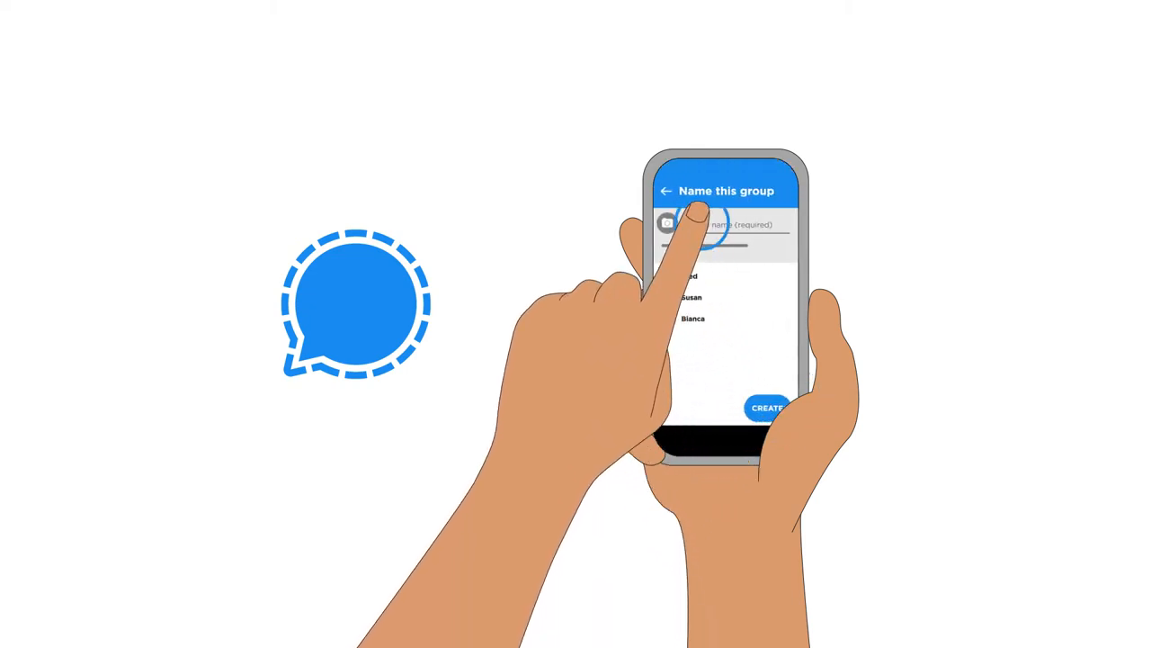
pyautogui.write('Parenting Skills cohort 1')
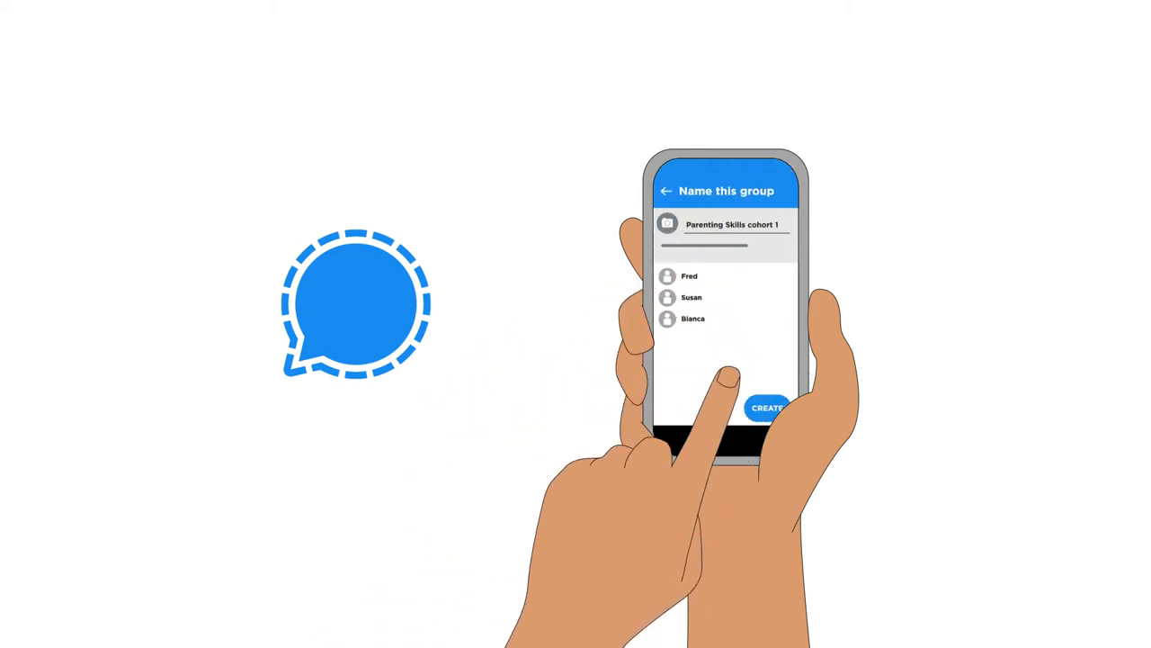
pyautogui.click(768, 408)
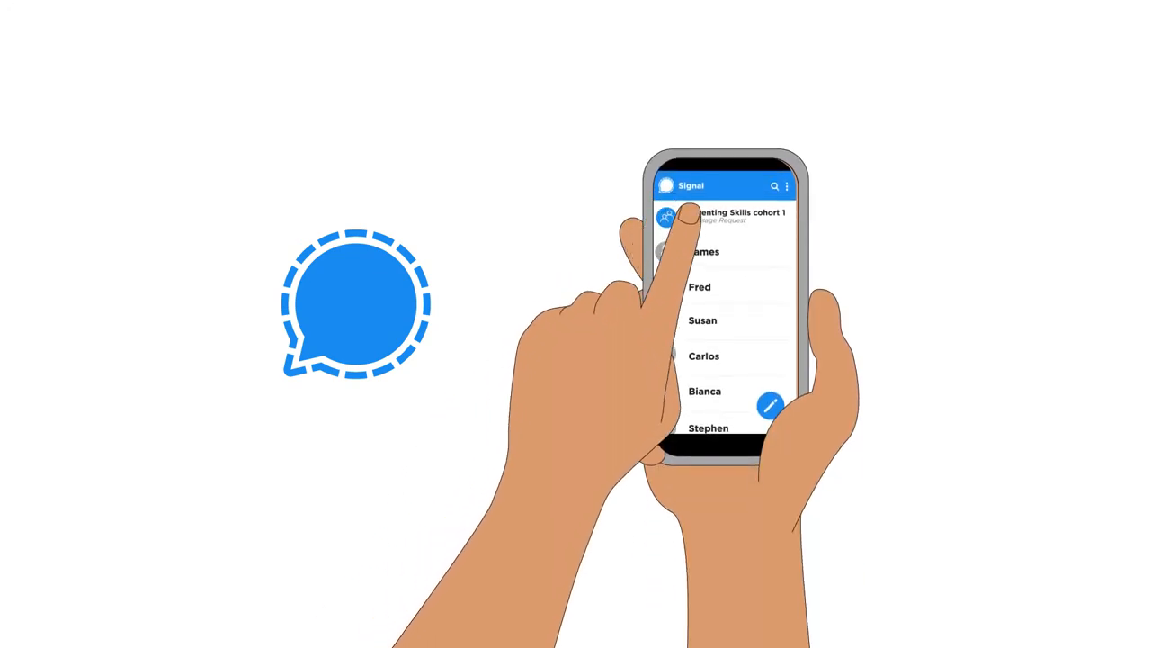
pyautogui.click(729, 216)
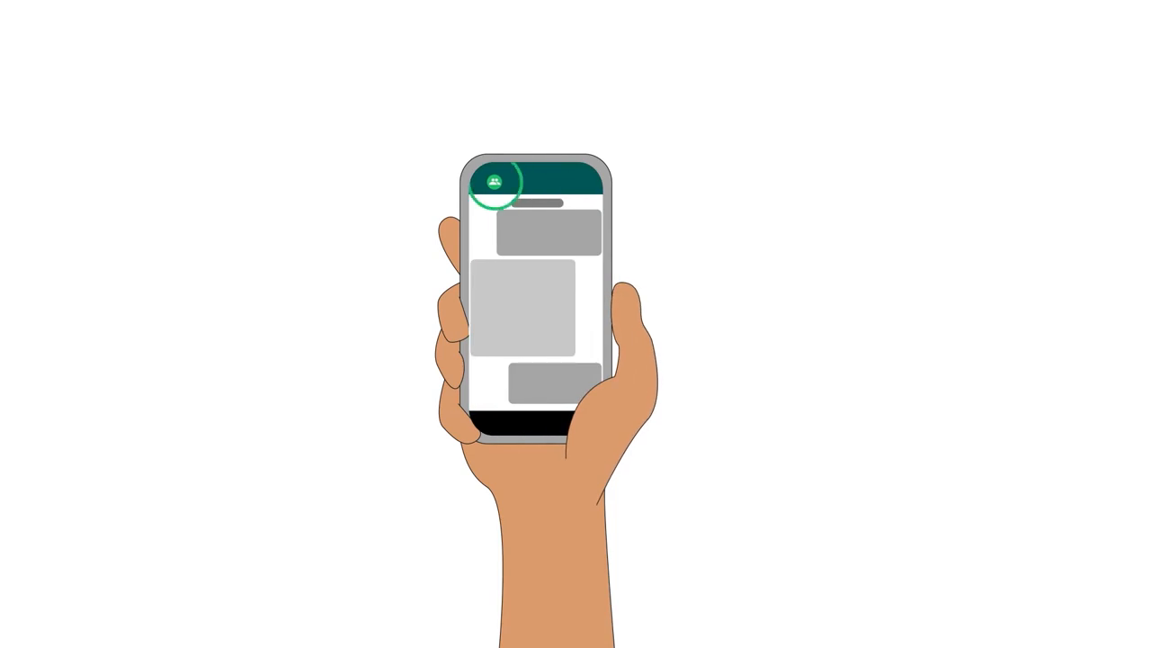
# - Open the WhatsApp group's info page from the chat header
pyautogui.click(495, 184)
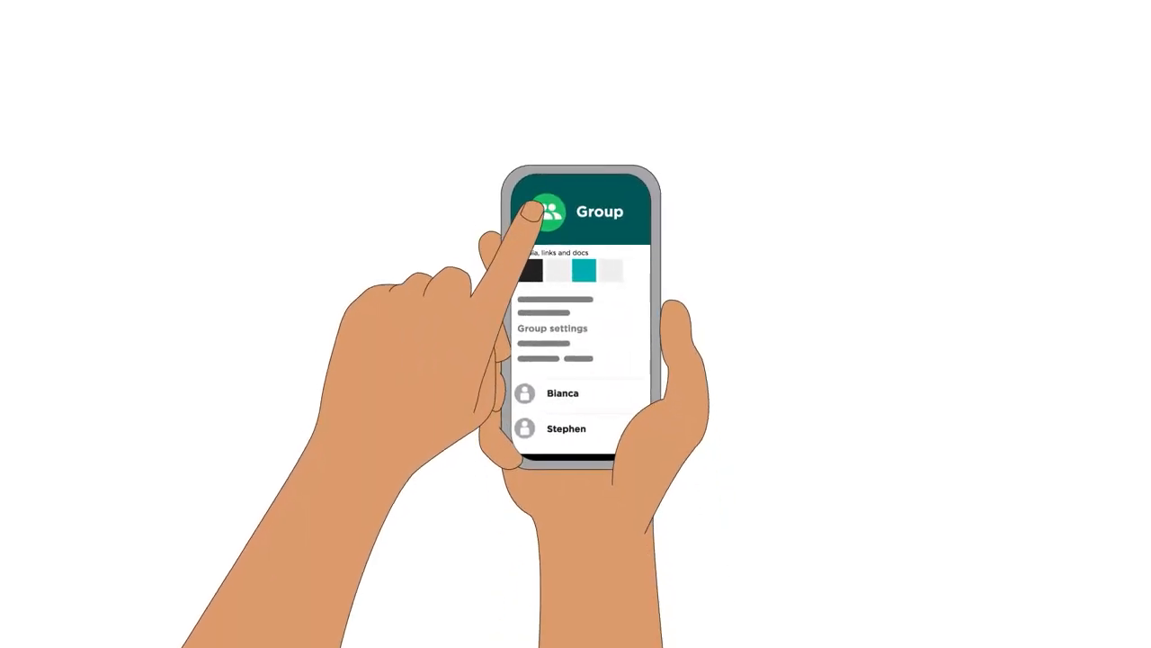
# - Set WhatsApp group info editing to Only admins
pyautogui.click(546, 210)
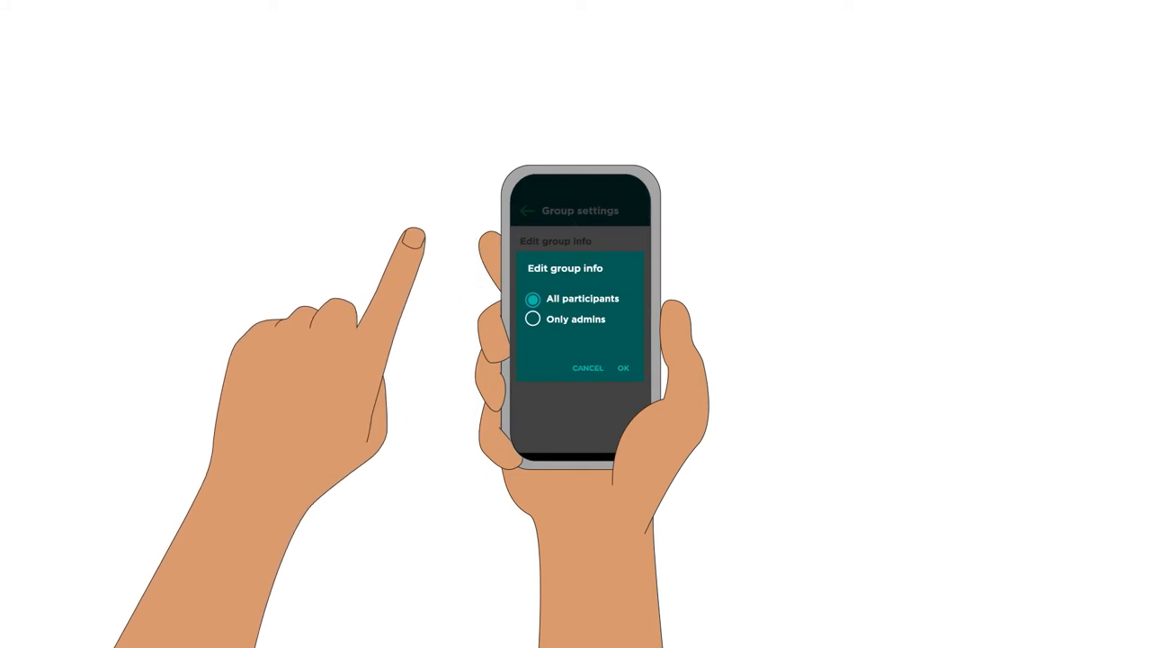
pyautogui.click(533, 320)
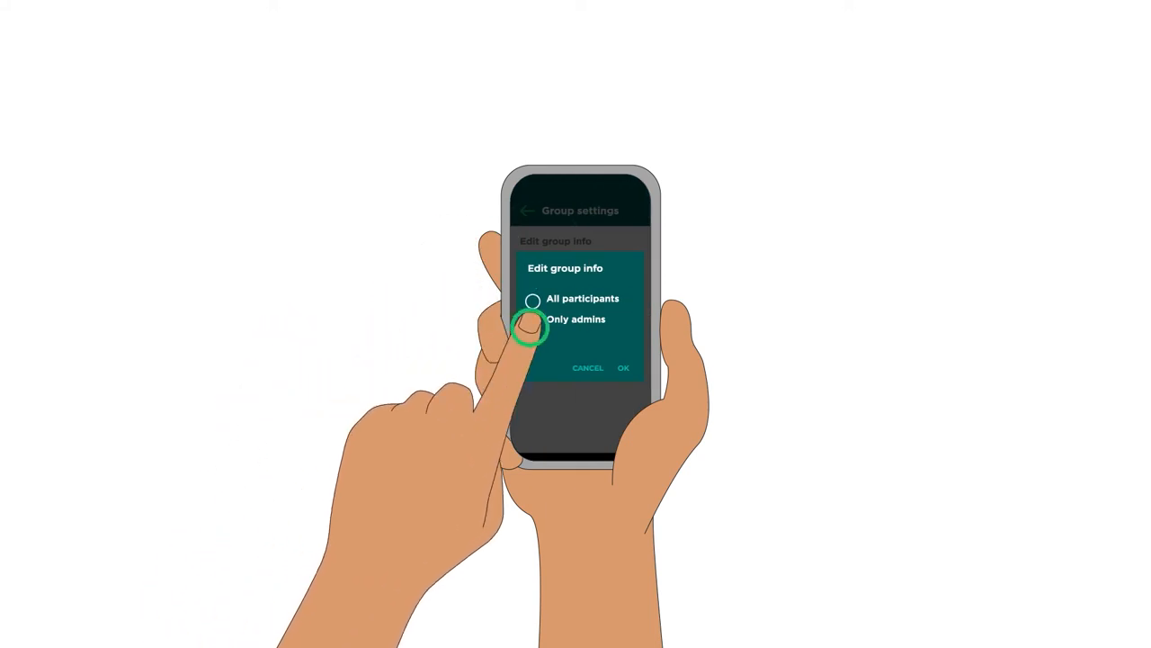
pyautogui.click(622, 367)
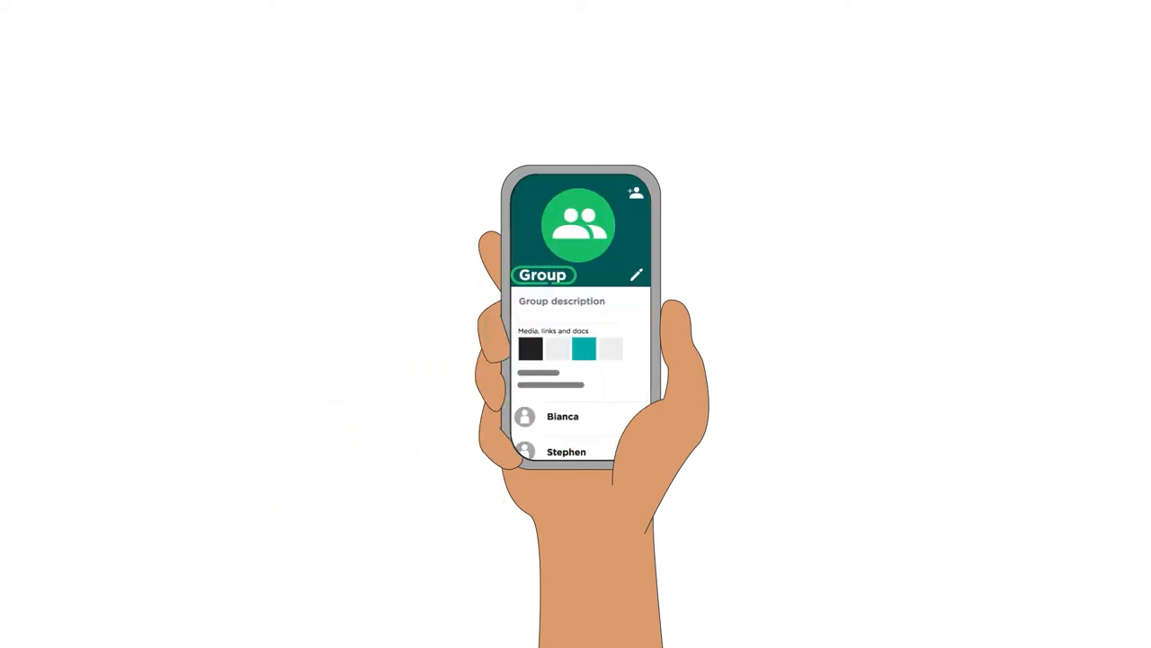
# - Open the options for who can send messages in the group
pyautogui.click(635, 274)
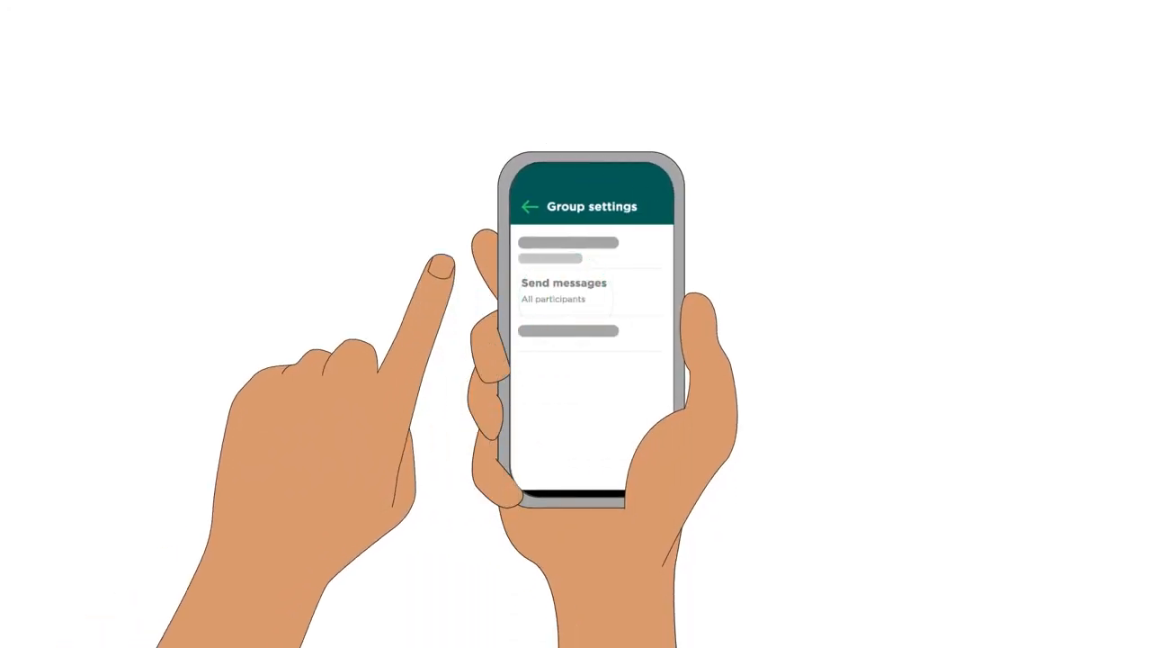
pyautogui.click(564, 287)
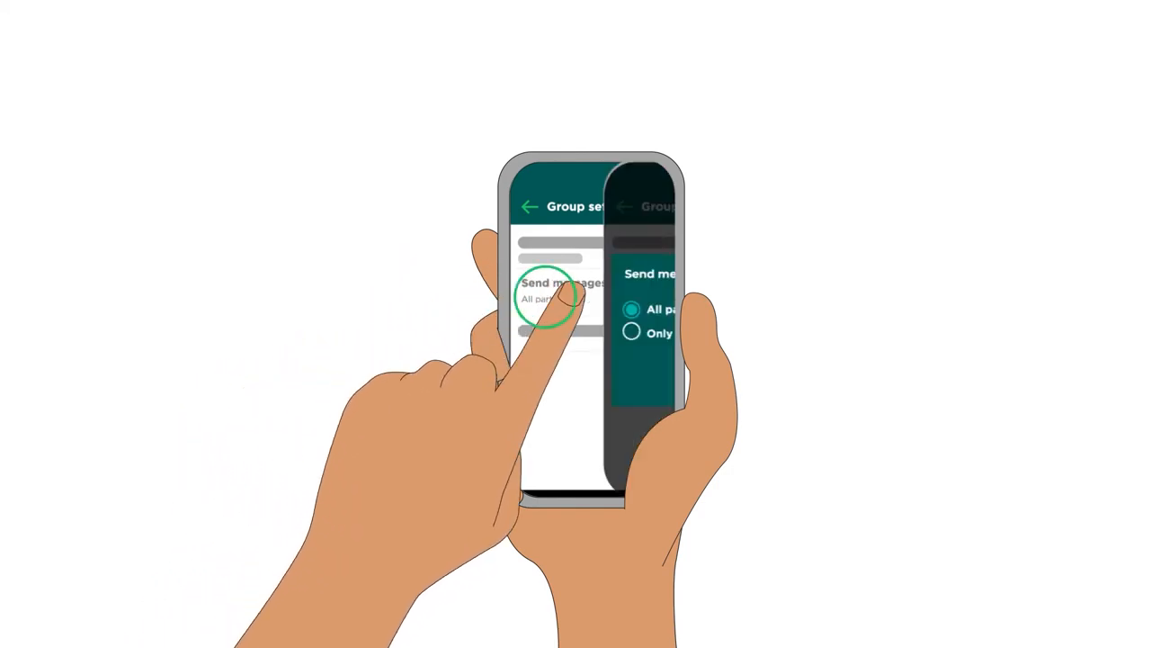
pyautogui.click(548, 296)
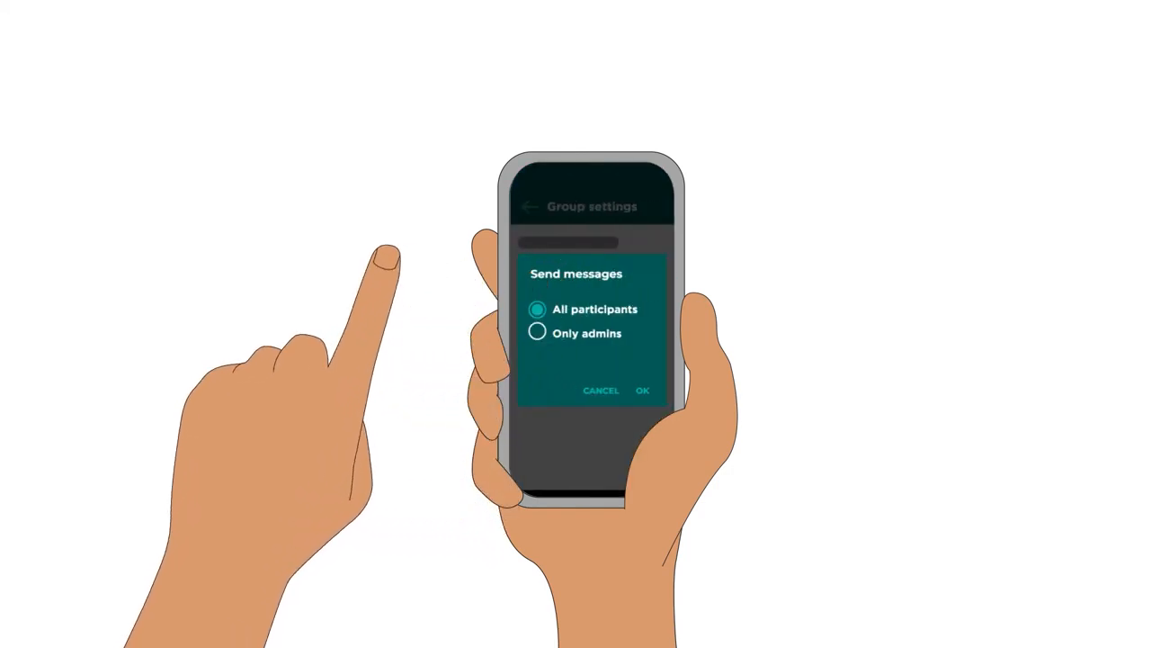
pyautogui.click(536, 333)
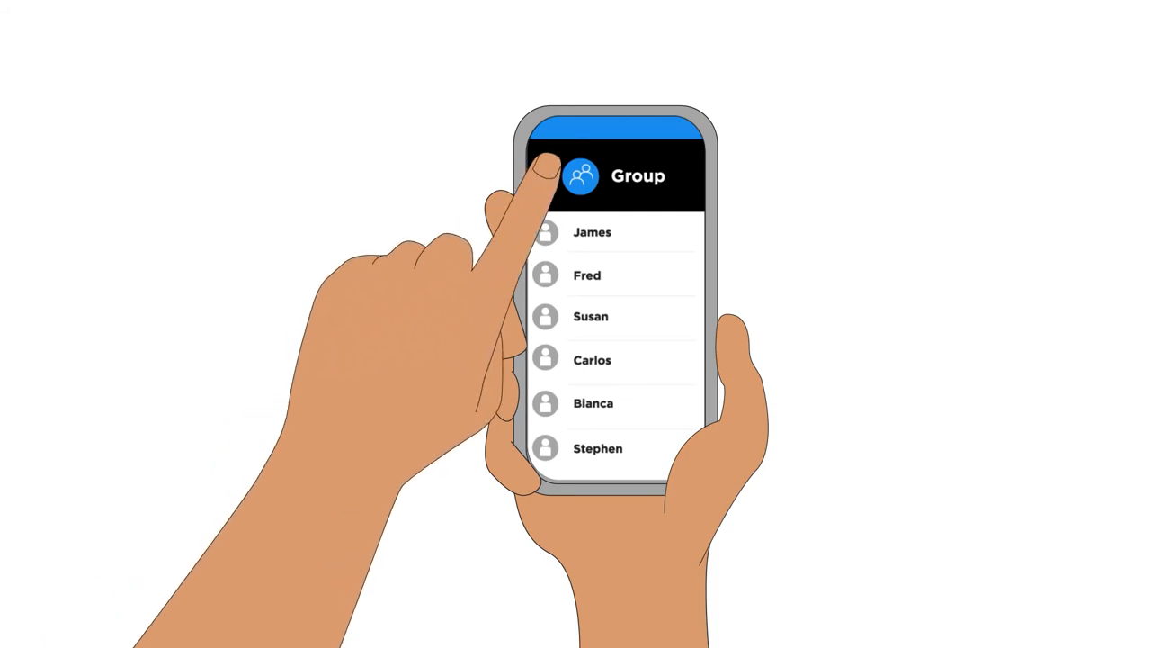
# - Open Signal's Who Can Add Members setting, currently All Members
pyautogui.click(580, 175)
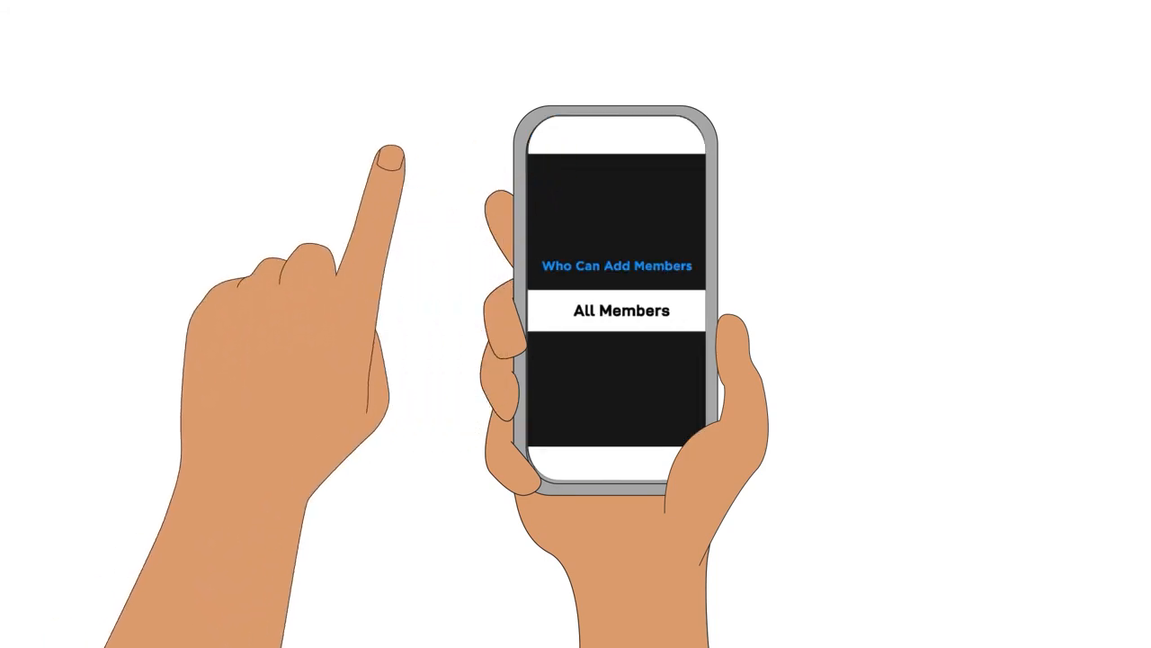